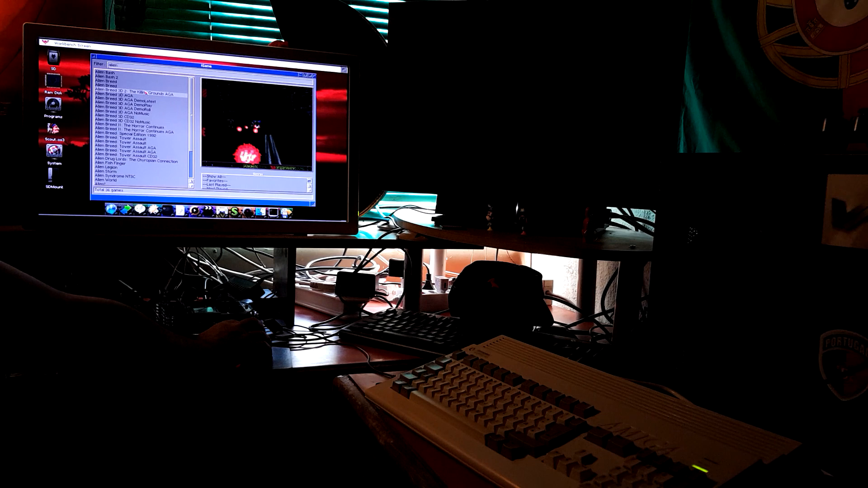
# - Launch 'Alien Breed 3D II: The Killing Grounds AGA' from the game list via WHDLoad
pyautogui.doubleClick(139, 89)
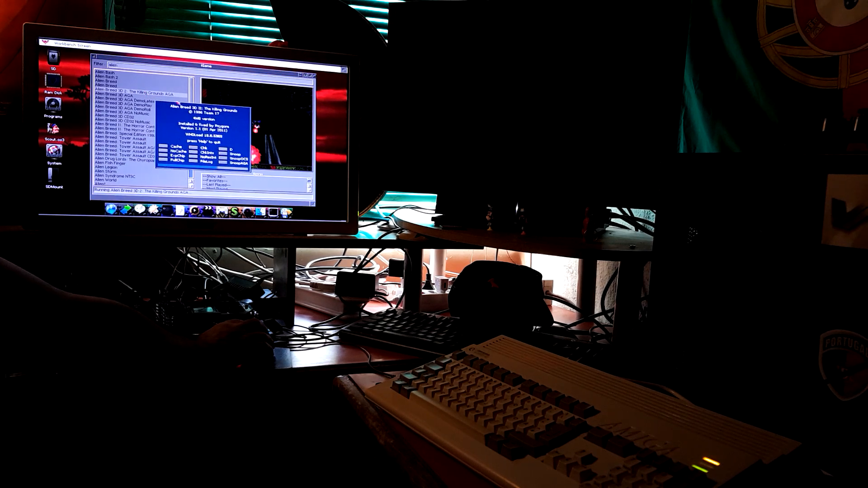